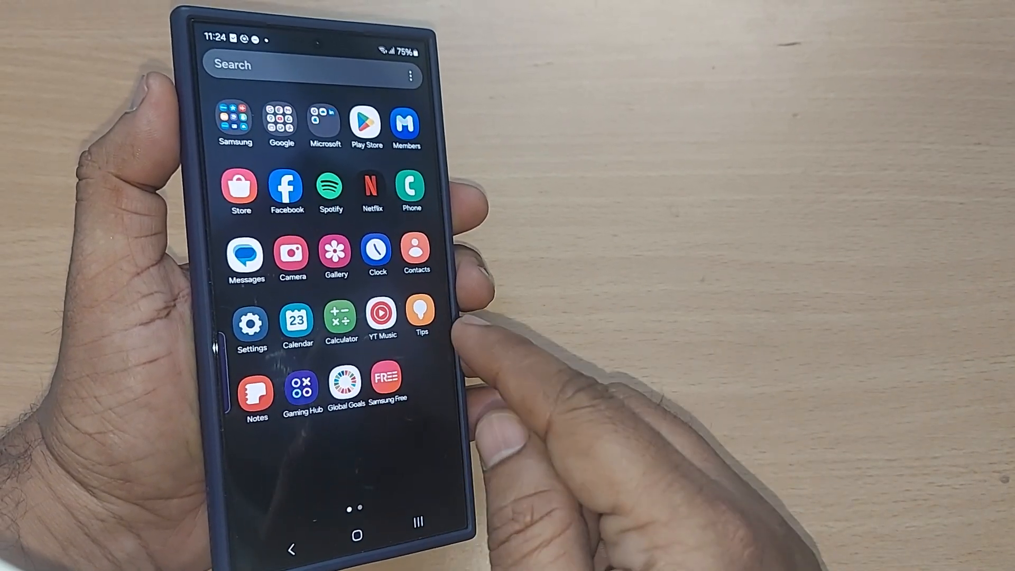
# - Search the phone for "download" to list matching results, including My Files Downloads
pyautogui.hscroll(-3)
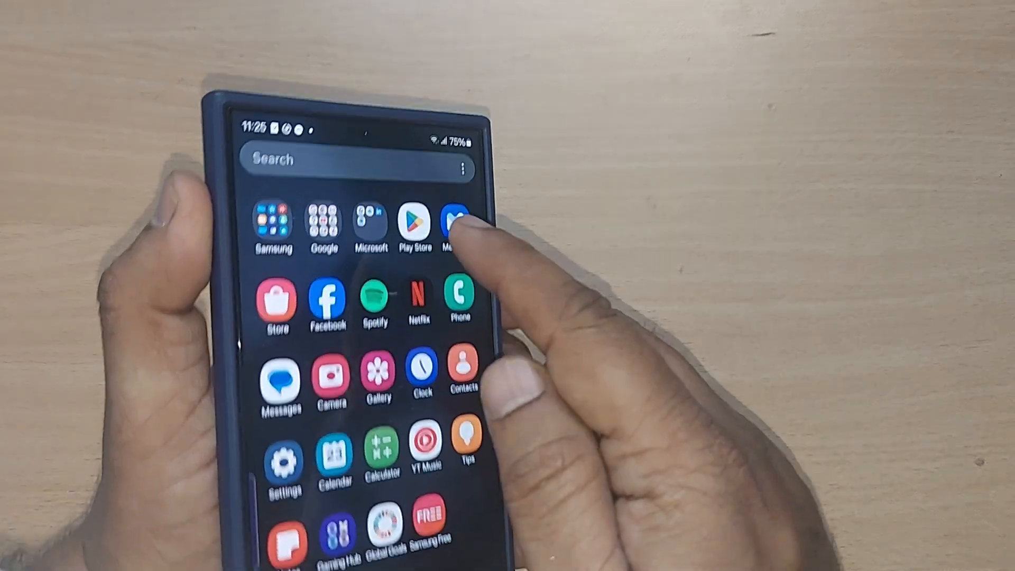
pyautogui.click(354, 159)
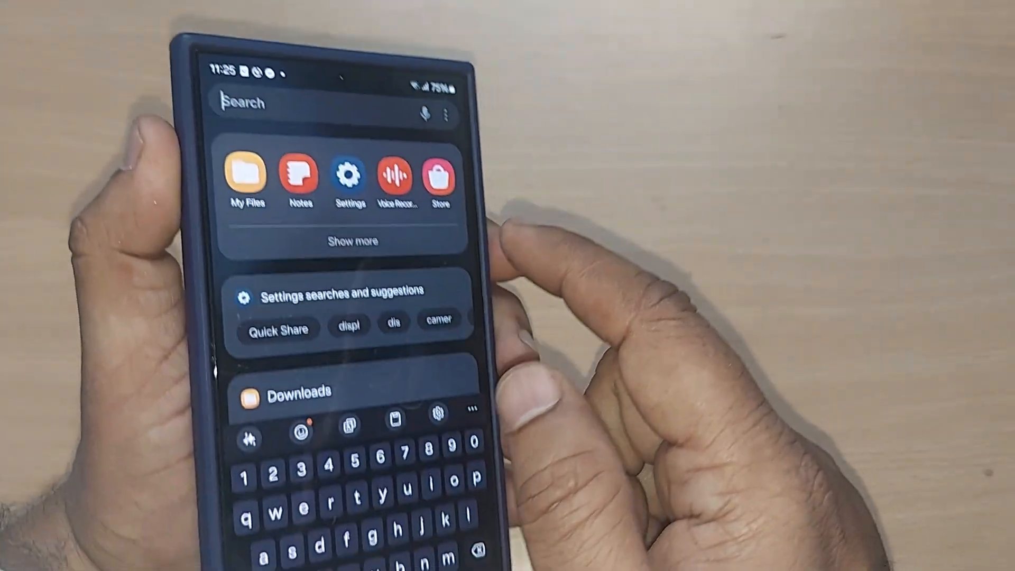
pyautogui.write('downlo')
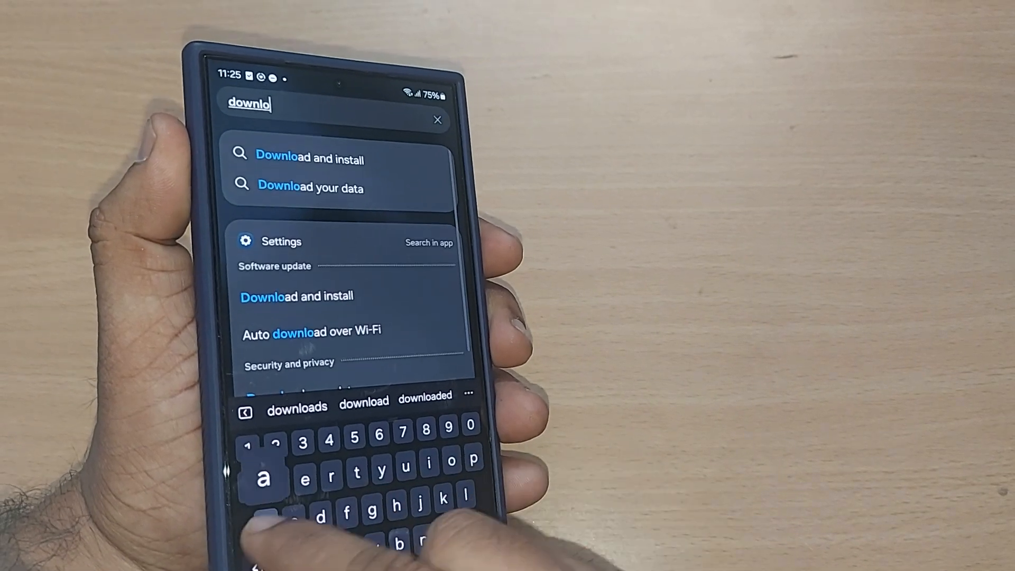
pyautogui.write('ad')
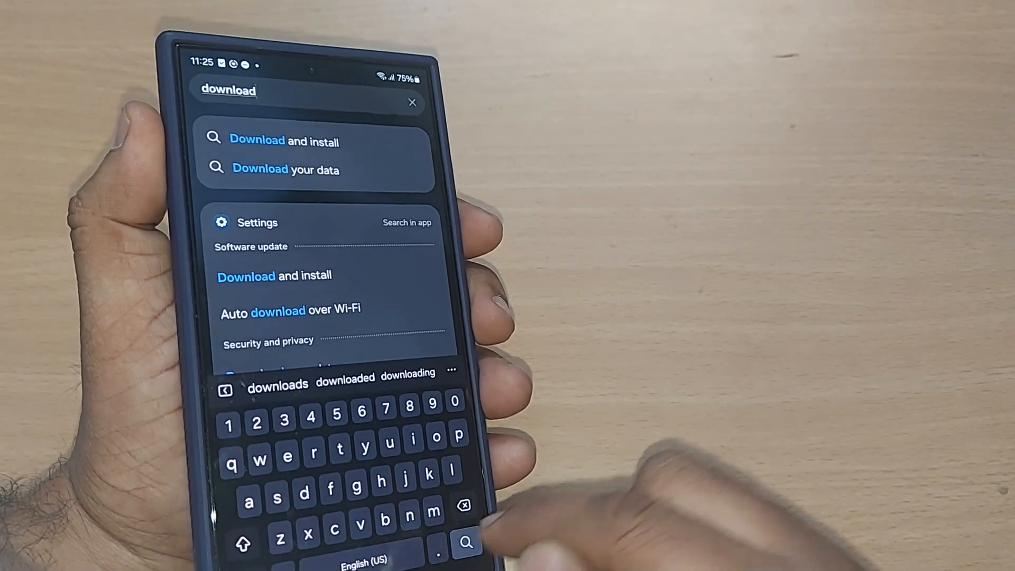
pyautogui.click(467, 542)
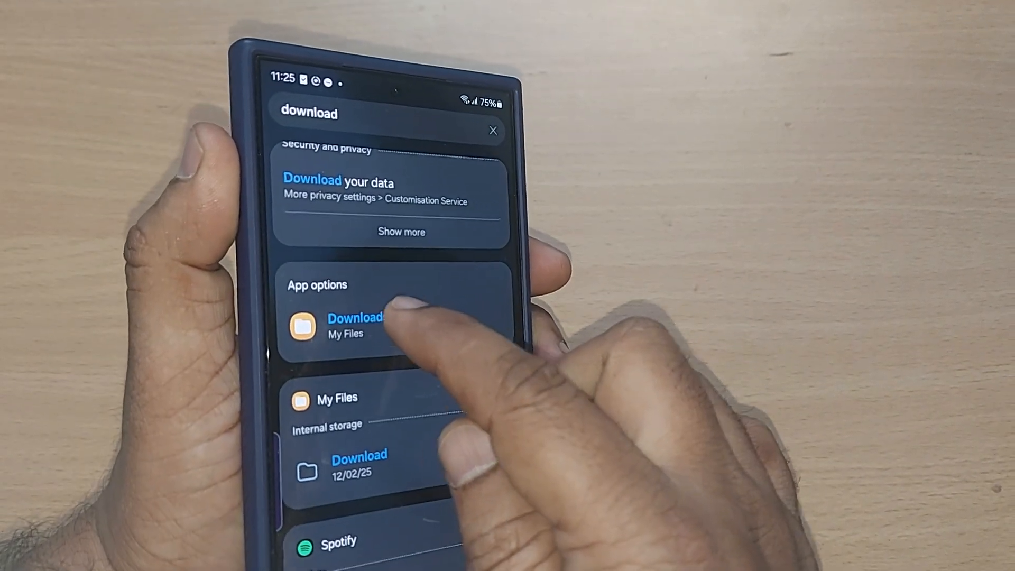
# - Open the My Files Downloads shortcut from the search results
pyautogui.click(355, 324)
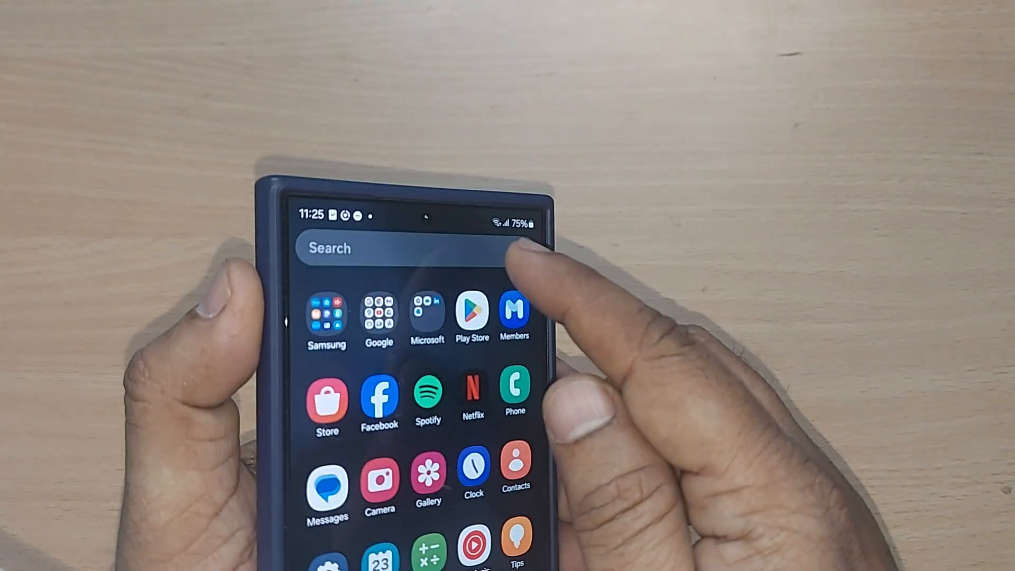
# - Search for "my file" and launch My Files from the results
pyautogui.write('my')
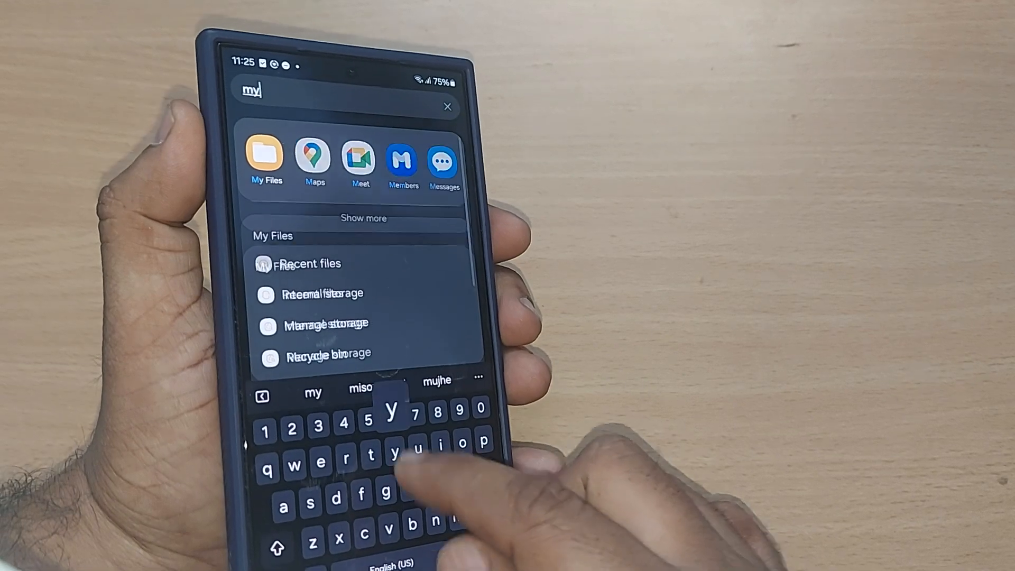
pyautogui.write('fi')
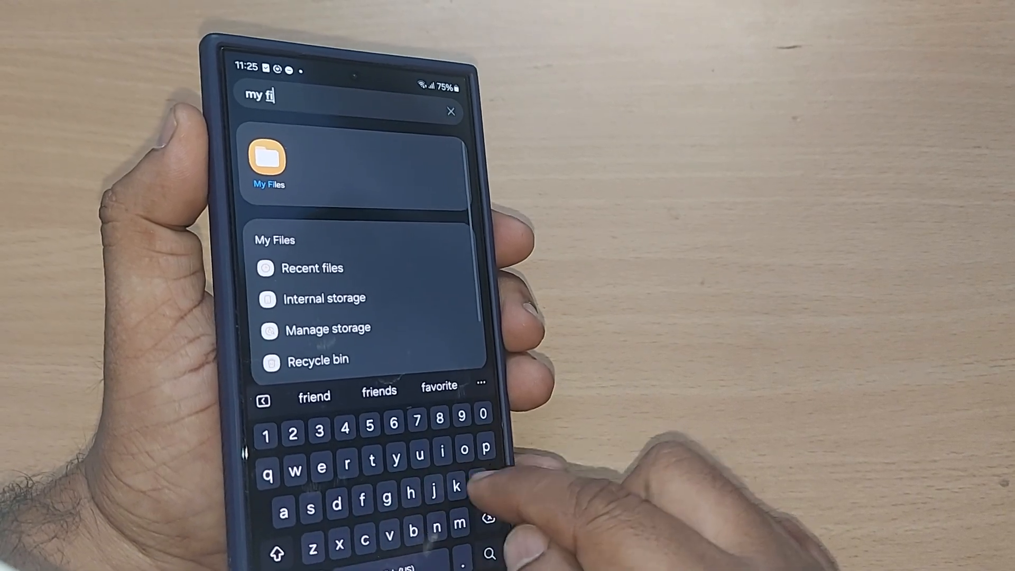
pyautogui.write('le')
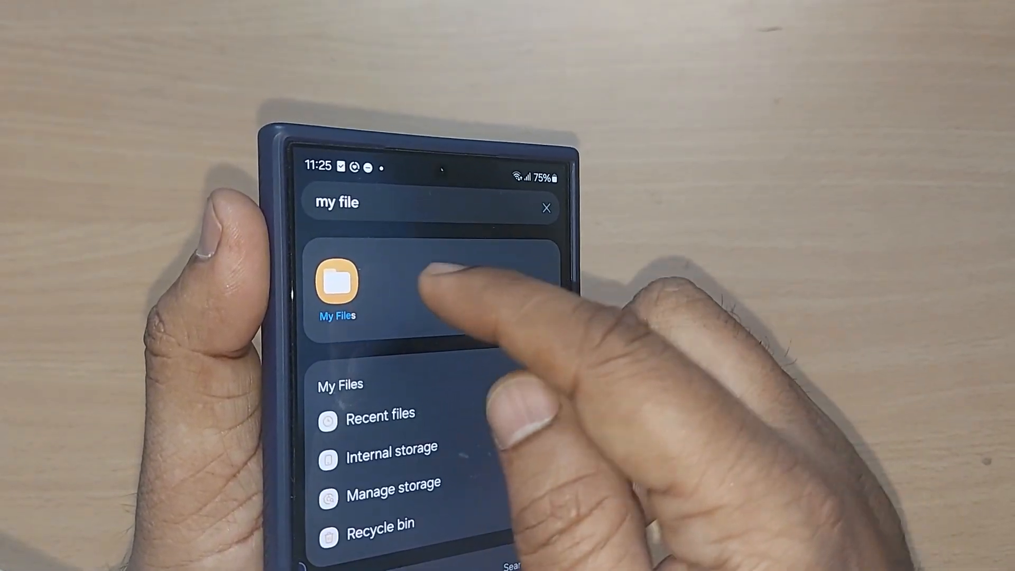
pyautogui.click(337, 285)
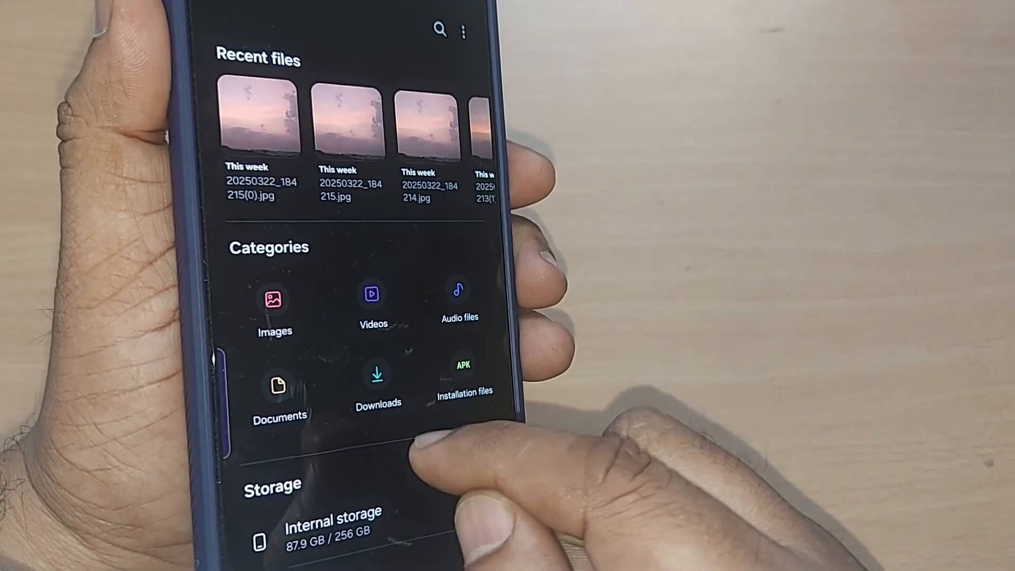
pyautogui.click(377, 382)
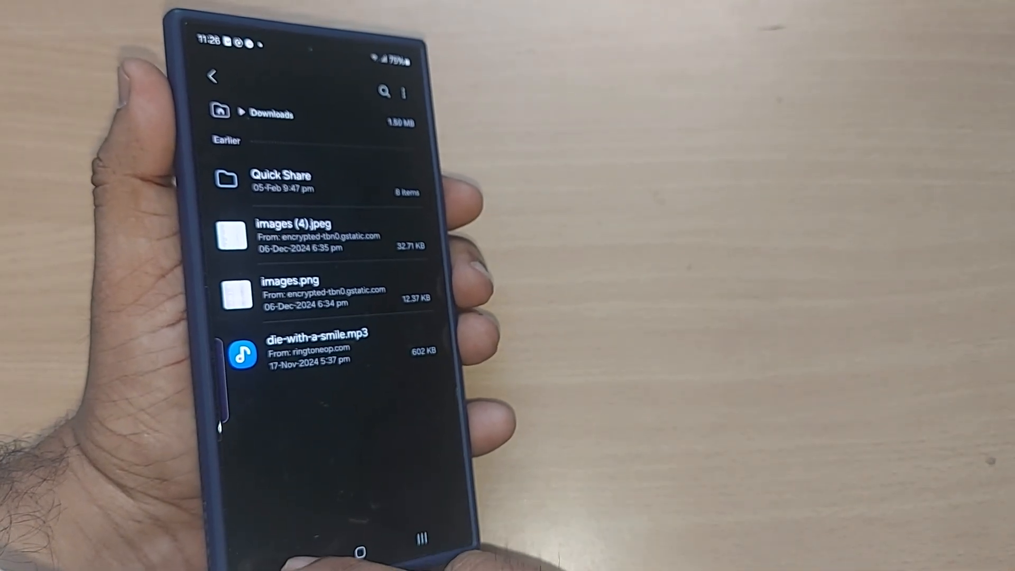
pyautogui.click(213, 75)
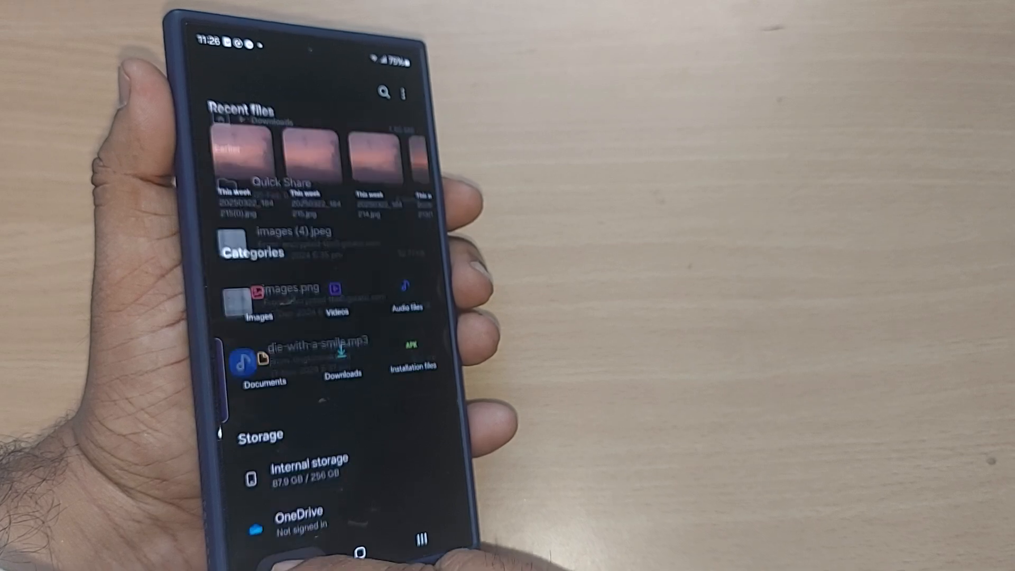